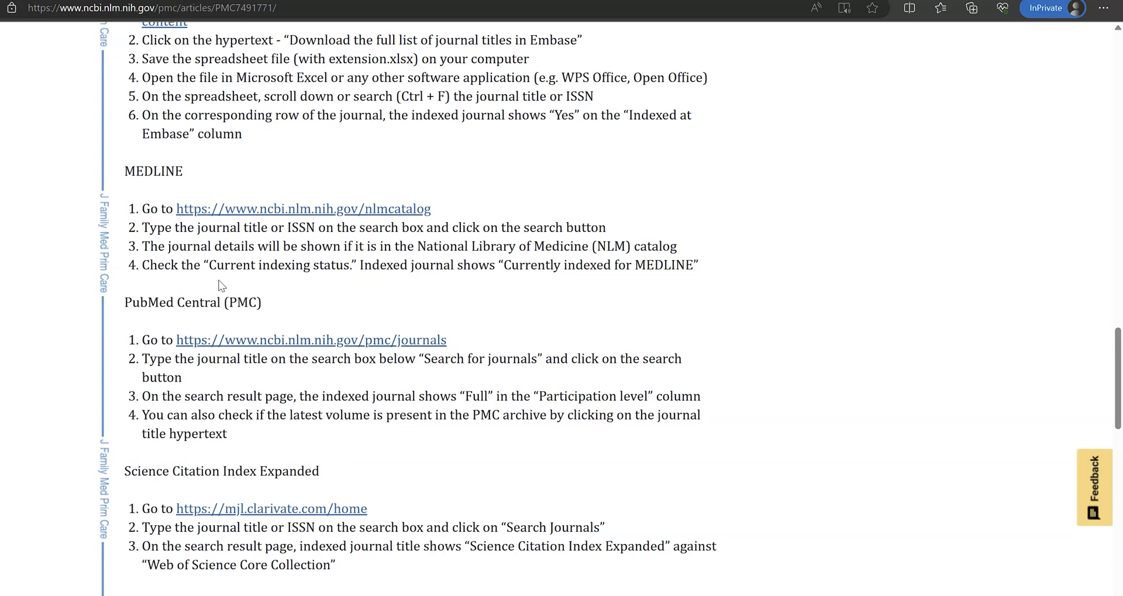
mouse_move(276, 343)
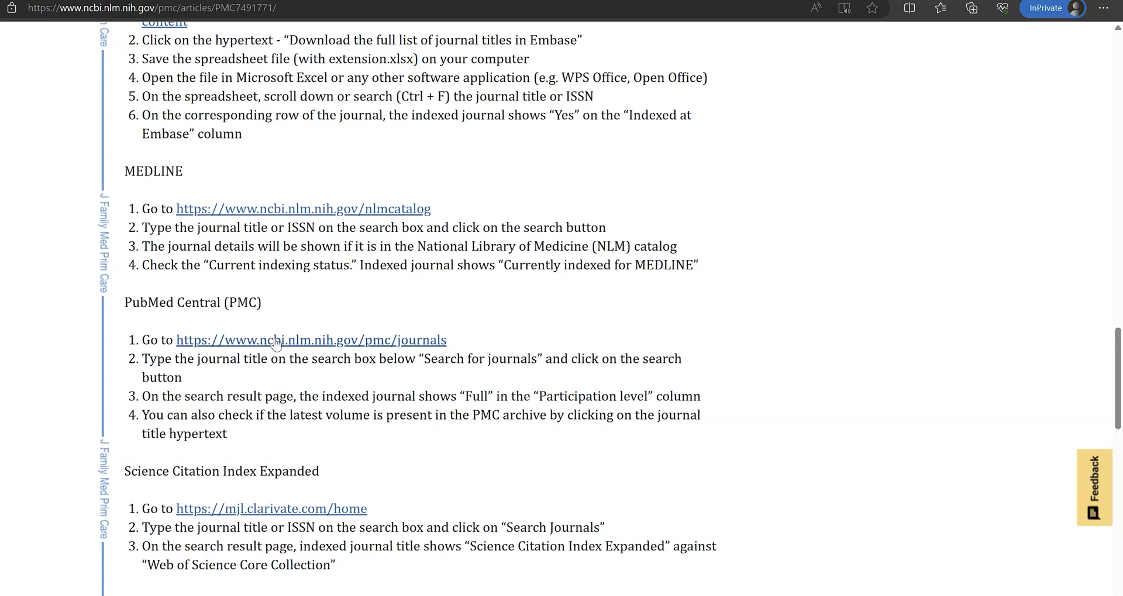
mouse_move(218, 292)
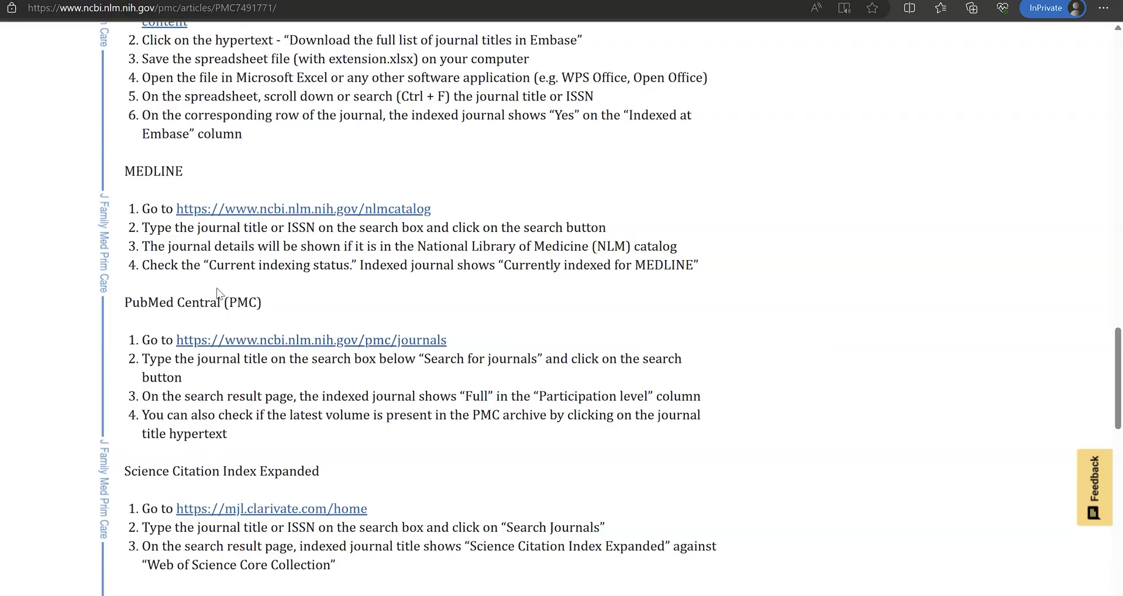
mouse_move(275, 343)
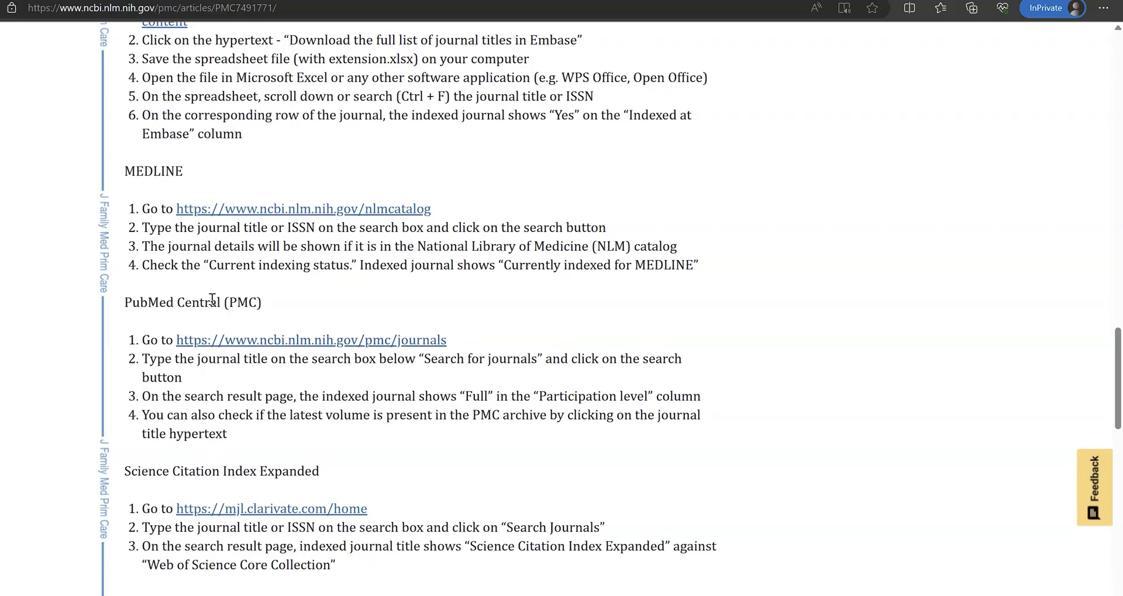
mouse_move(275, 344)
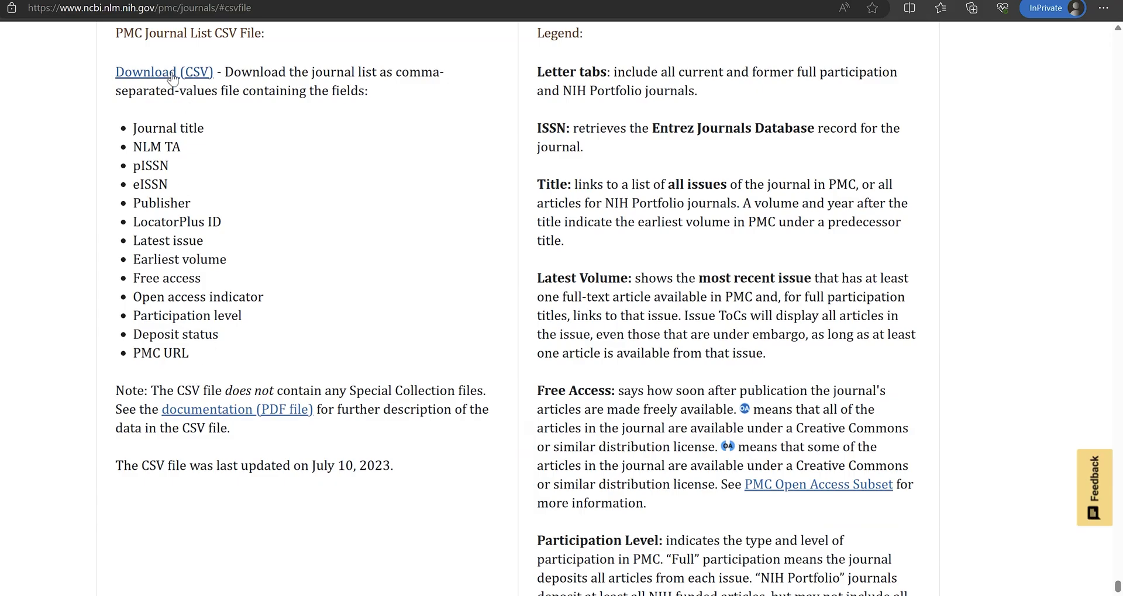
Download the full PMC journal list as a CSV file (jlist (1).csv, 908 KB).
left_click(166, 72)
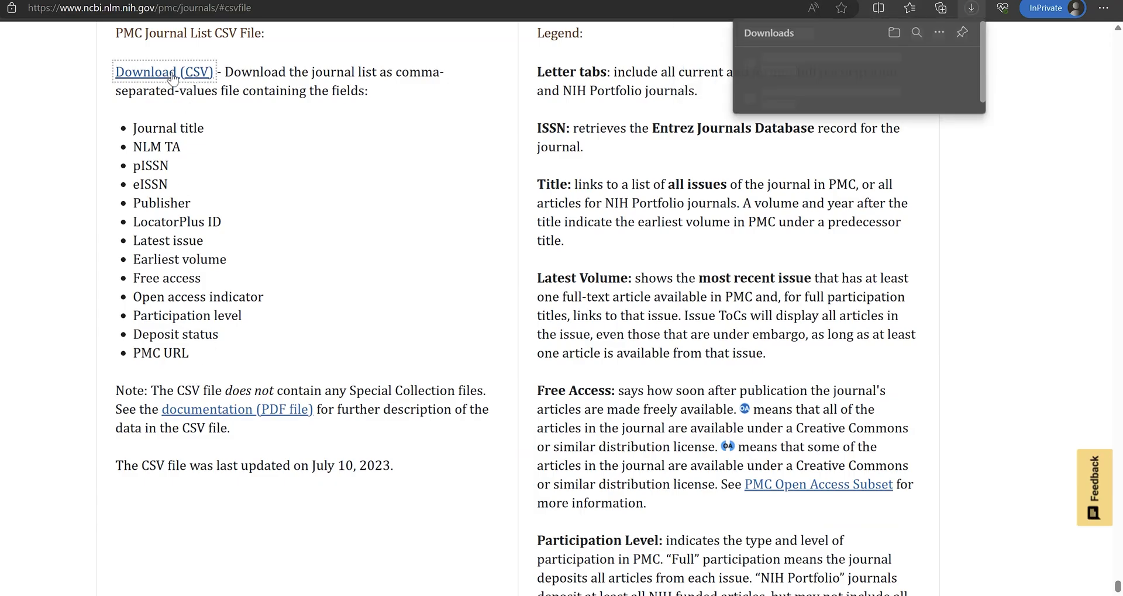
left_click(165, 72)
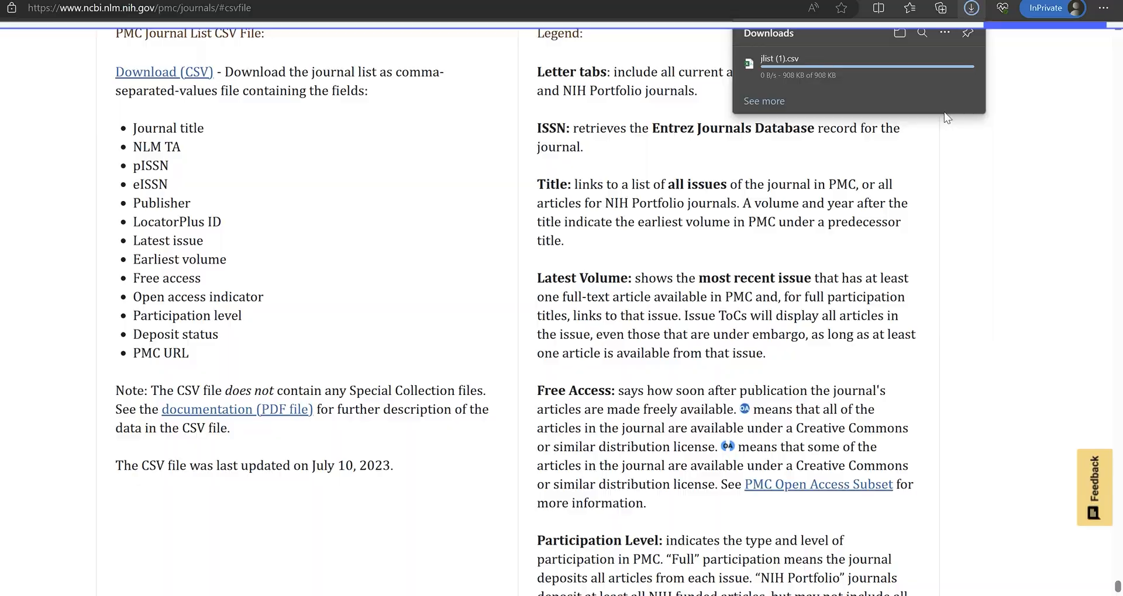
Open the downloaded jlist (1).csv from Edge's Downloads panel in Excel.
left_click(782, 58)
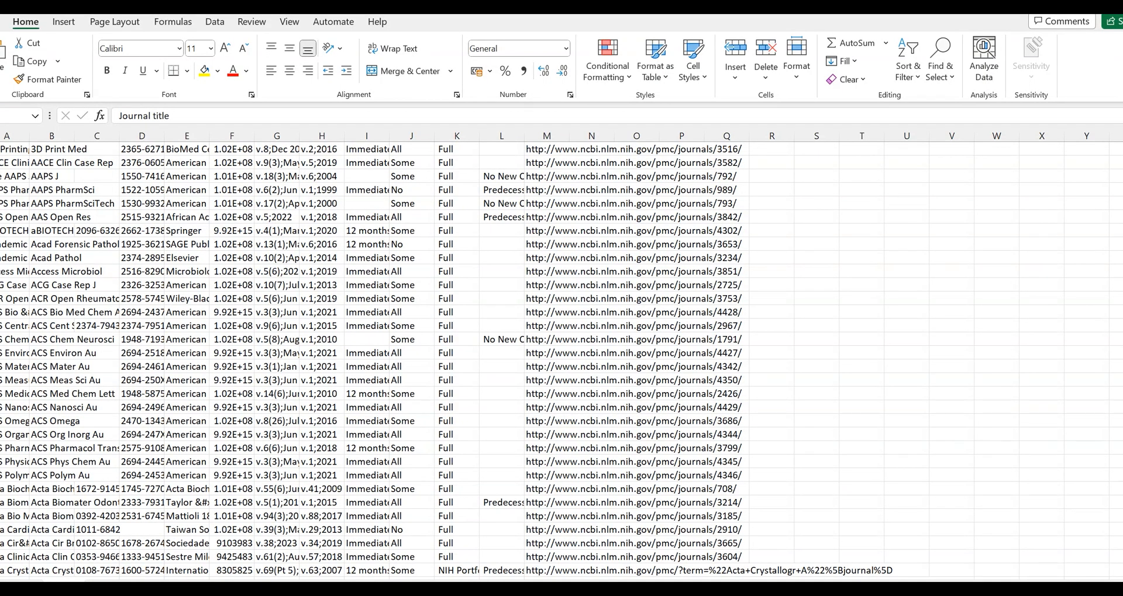
mouse_move(319, 457)
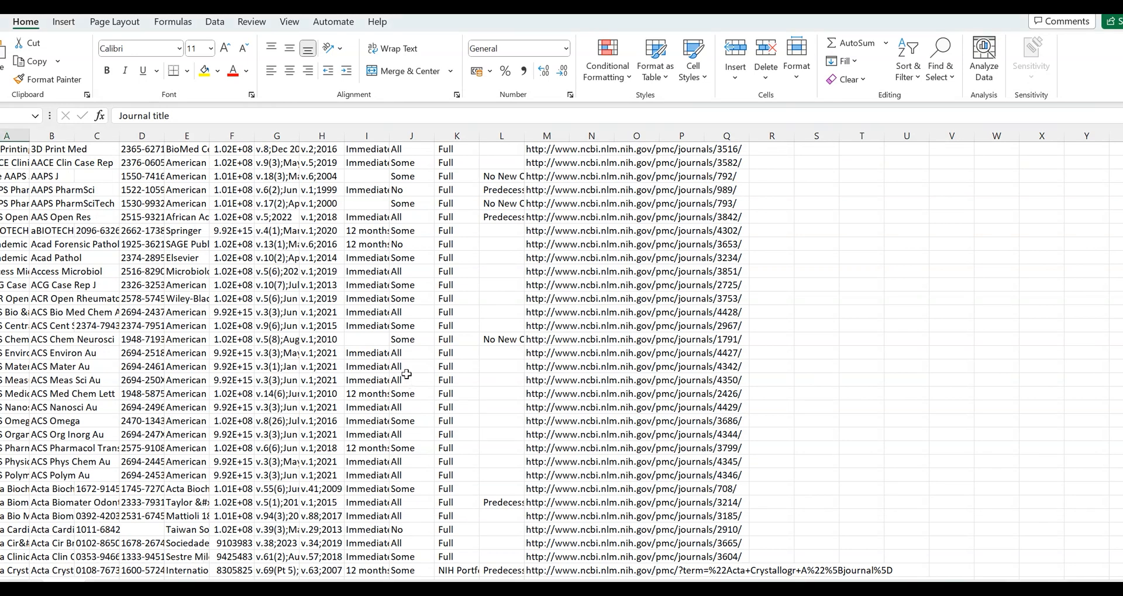
Search the sheet for 'american' and step through the first matching publisher cells.
key("ctrl+f")
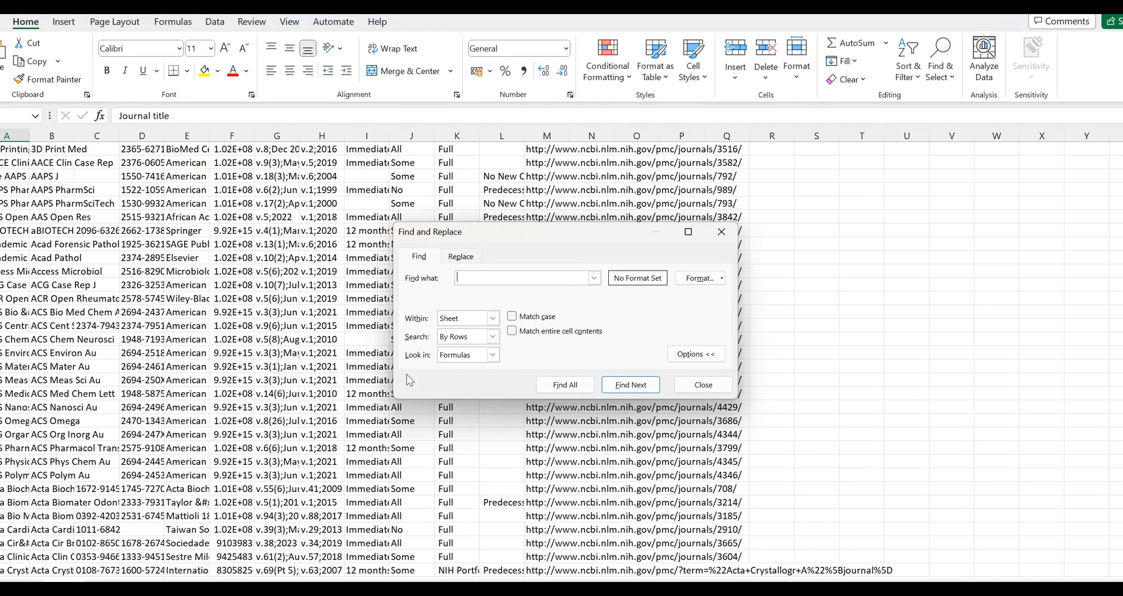
type("a")
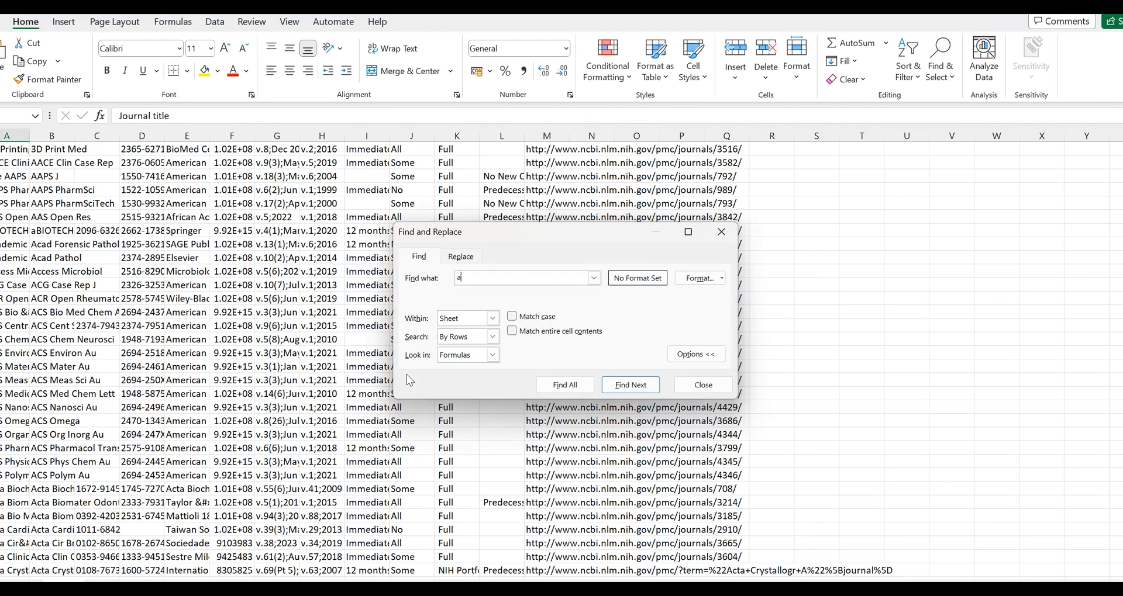
type("merican")
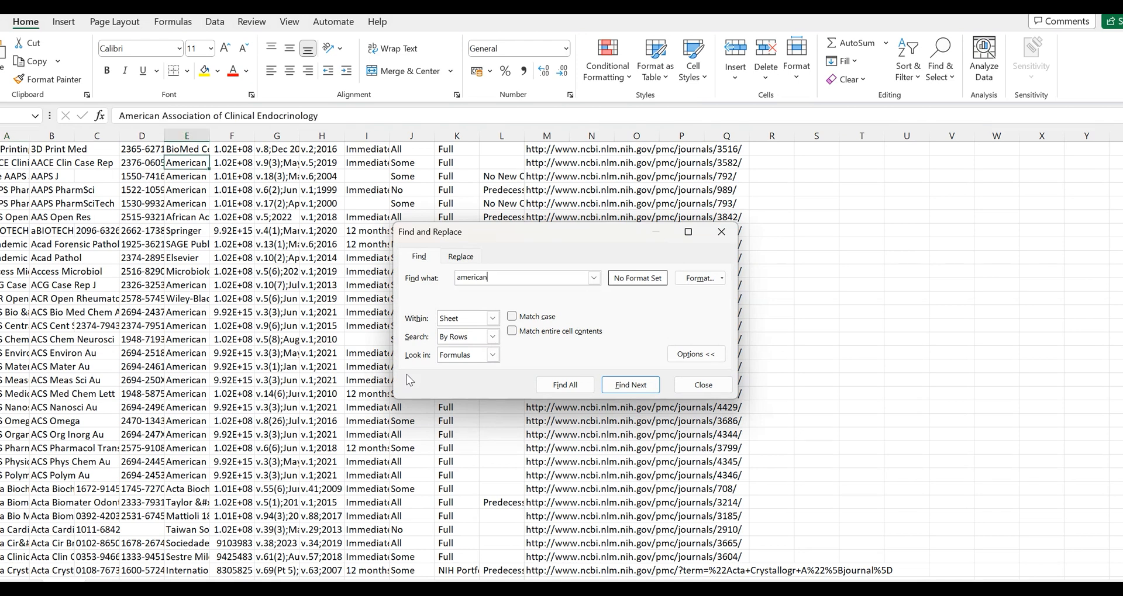
mouse_move(409, 381)
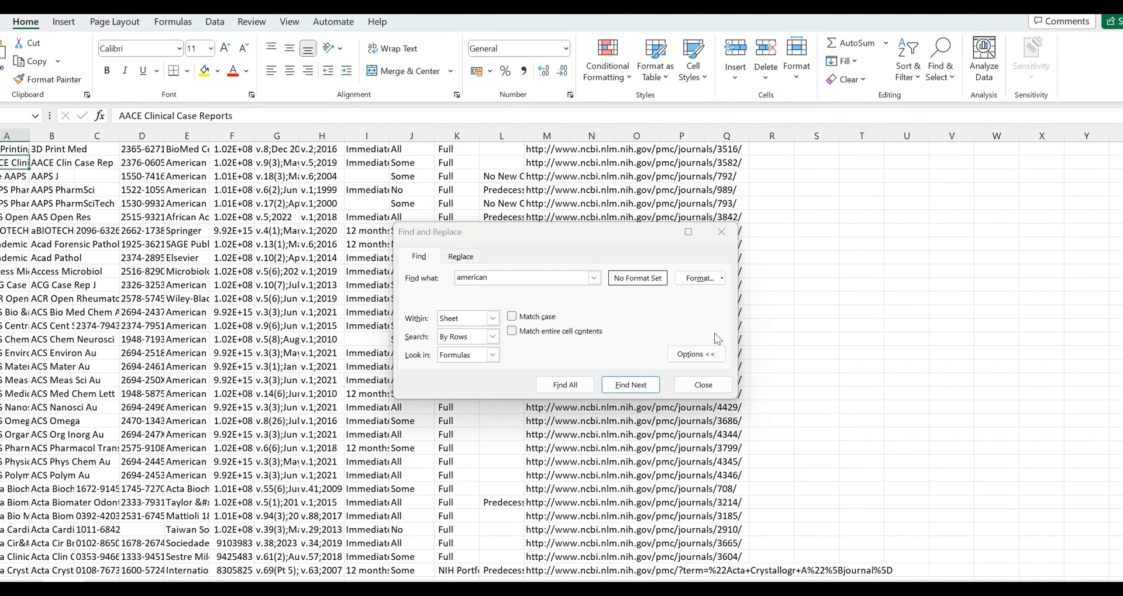
left_click(631, 385)
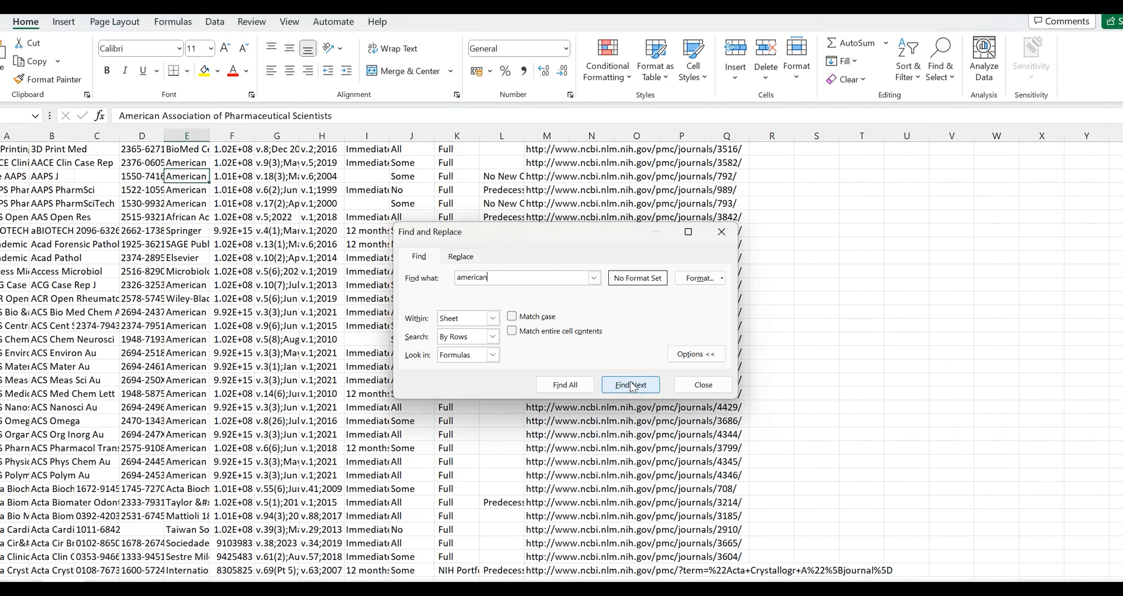
left_click(631, 384)
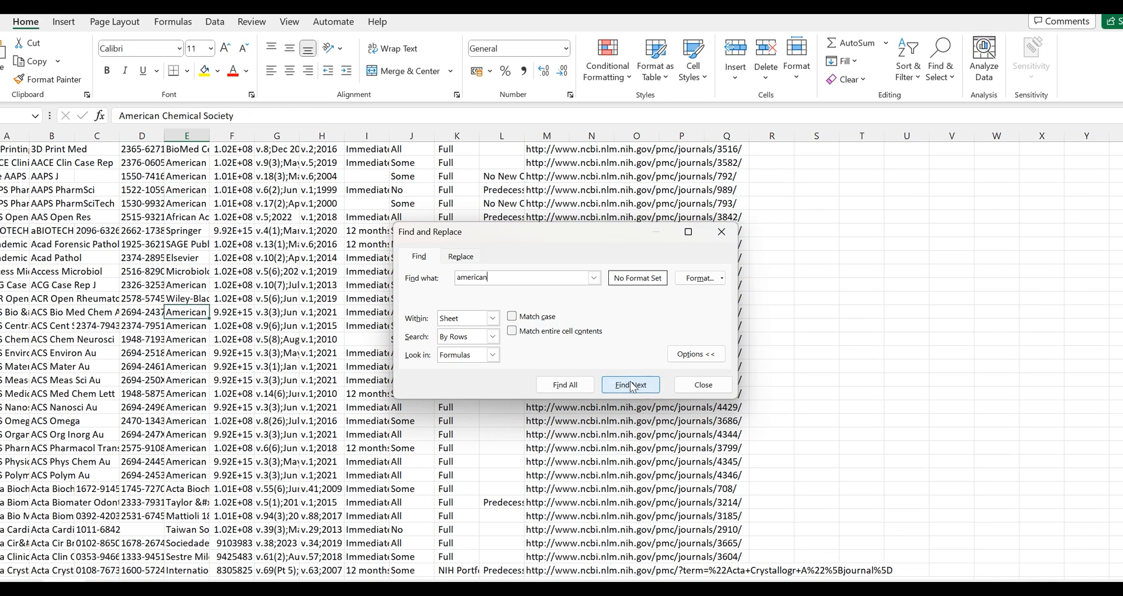
left_click(630, 385)
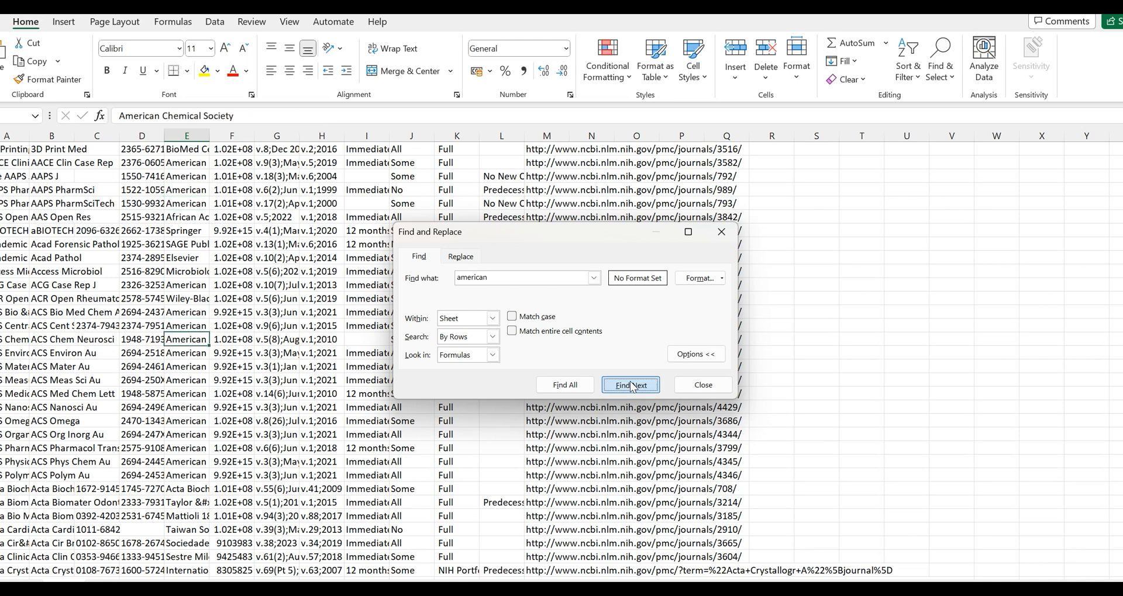
left_click(630, 386)
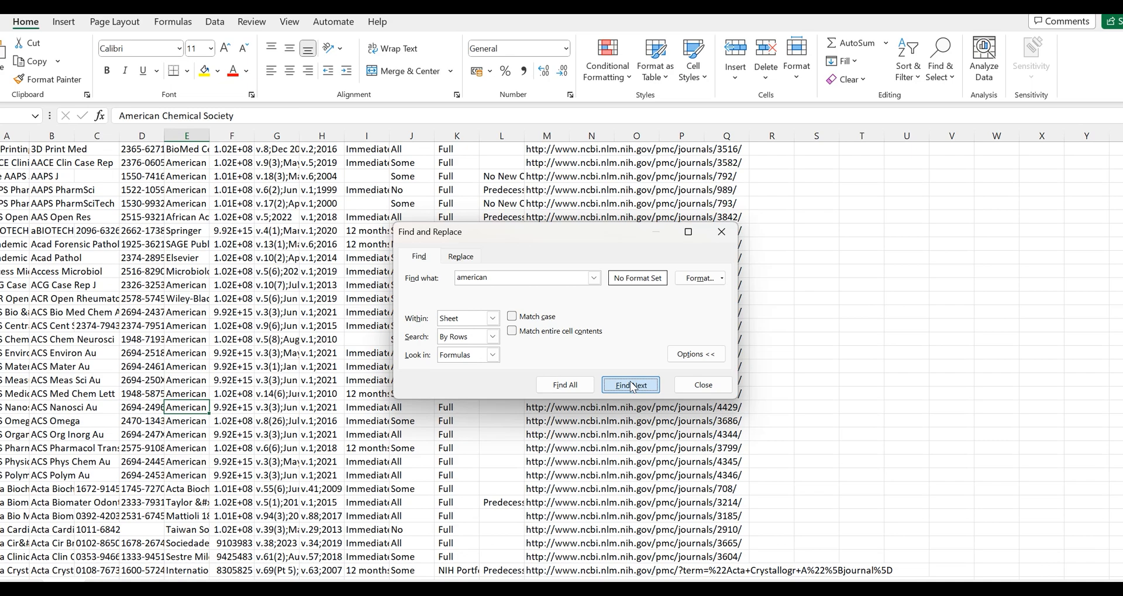
Continue through the 'american' matches until reaching the AJNR (American Society of Neuroradiology) row.
left_click(630, 385)
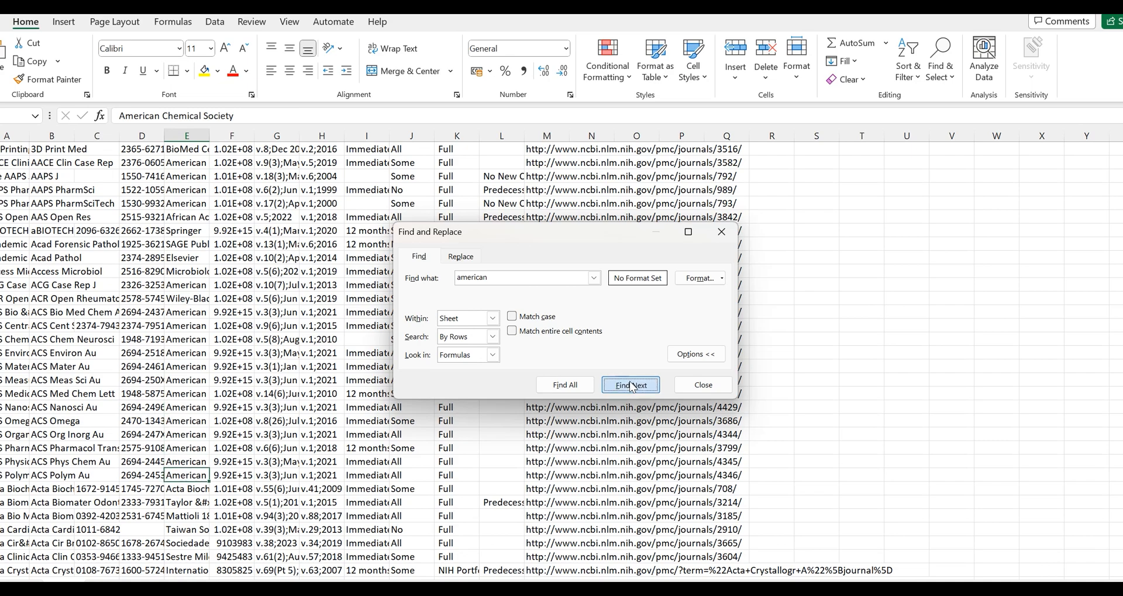
left_click(631, 385)
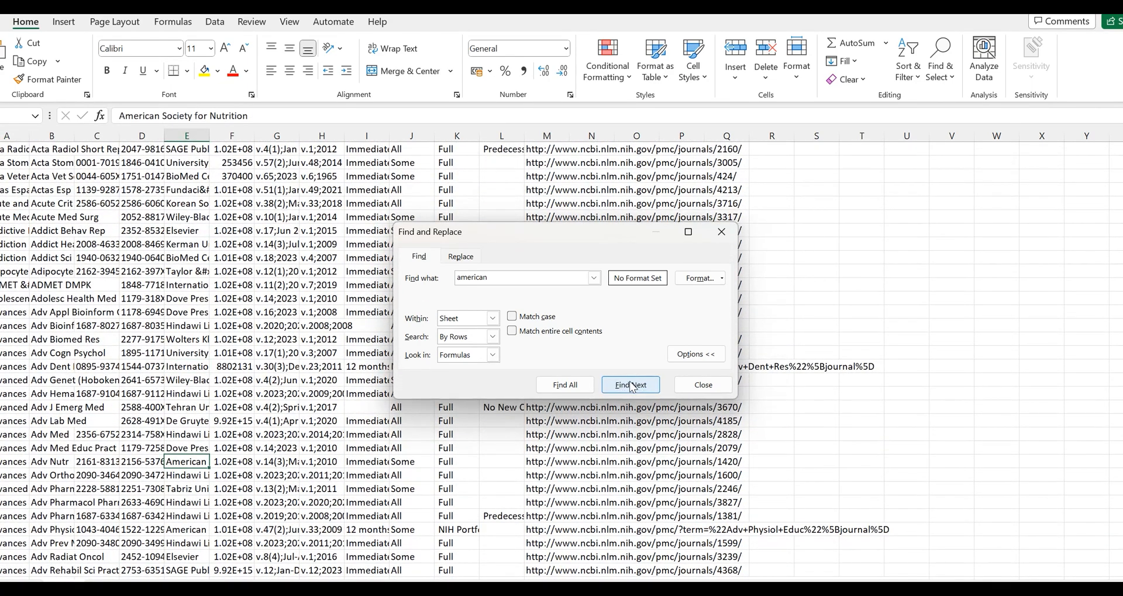
left_click(630, 385)
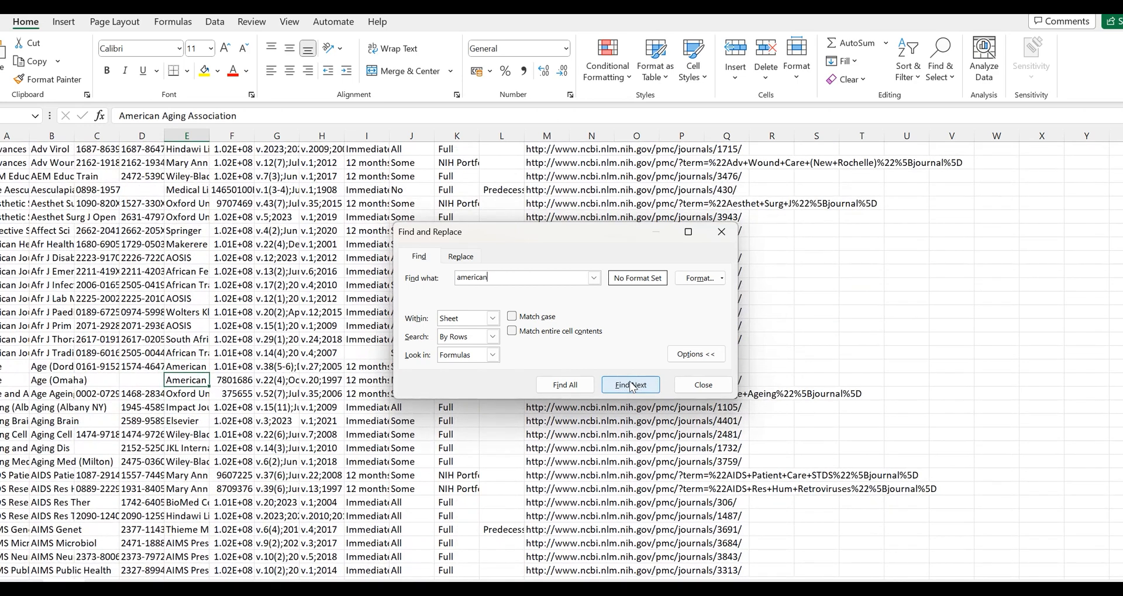
left_click(630, 385)
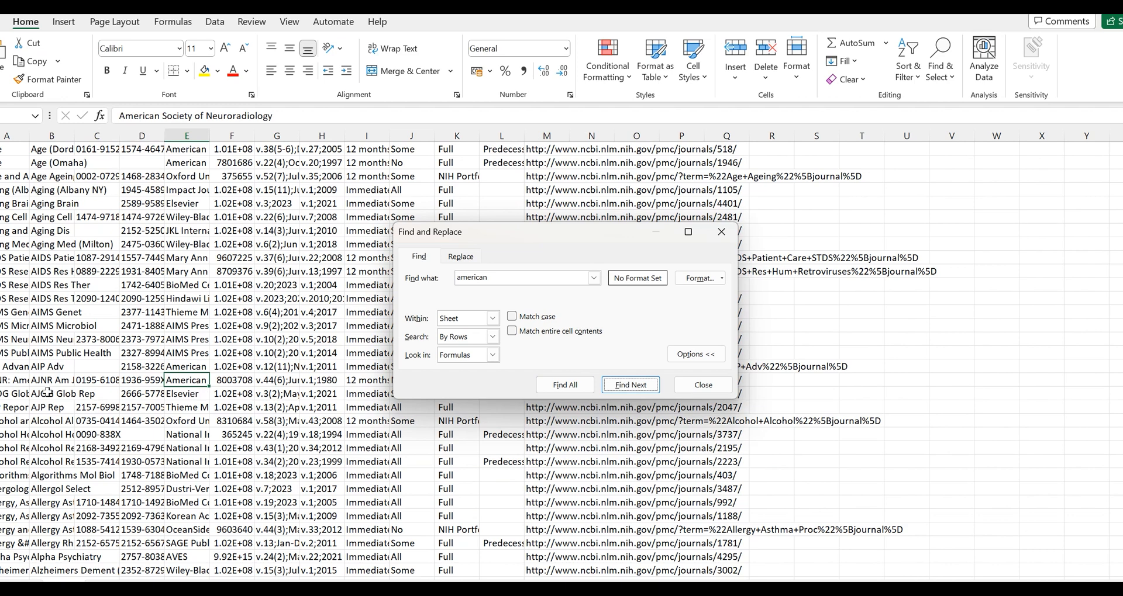
left_click(631, 384)
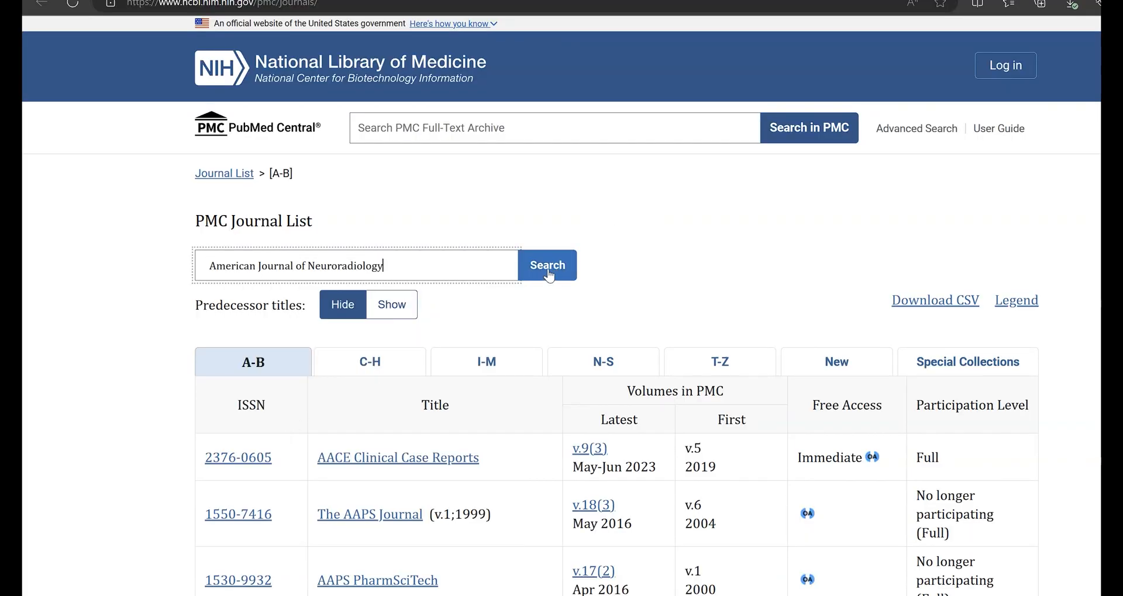
Search PMC for American Journal of Neuroradiology and open AJNR's June 2023 issue, v.44(6): 625–747.
left_click(548, 265)
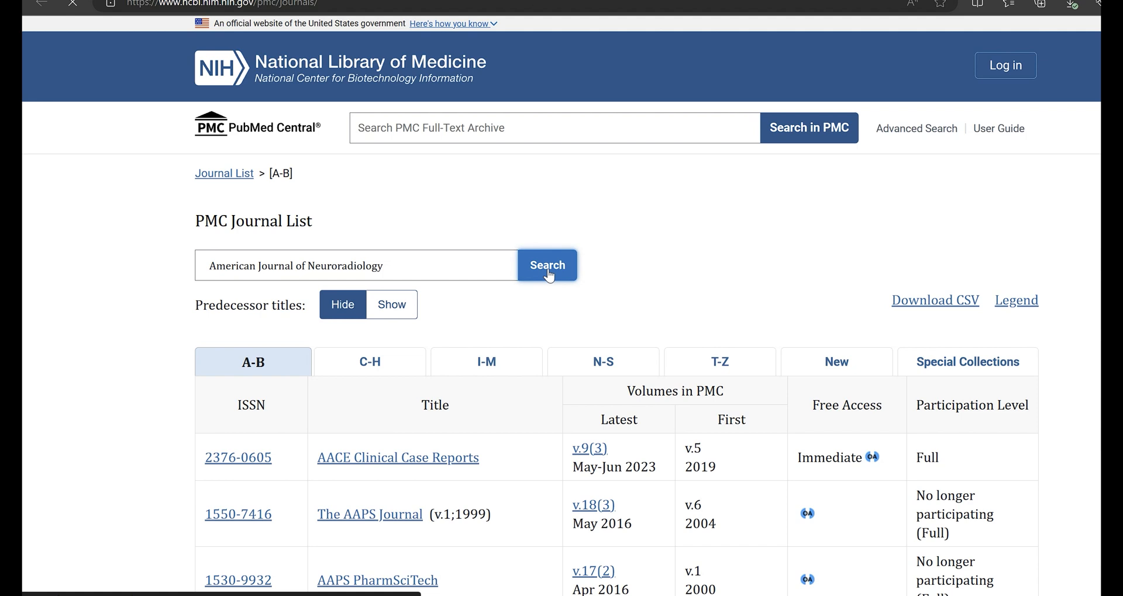
left_click(546, 265)
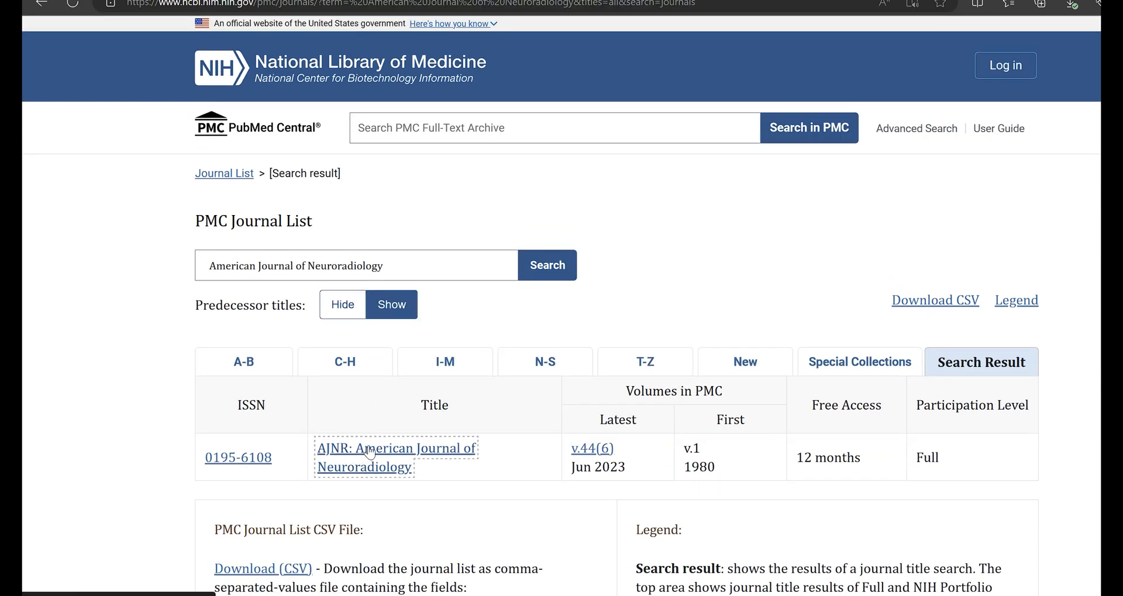
left_click(371, 448)
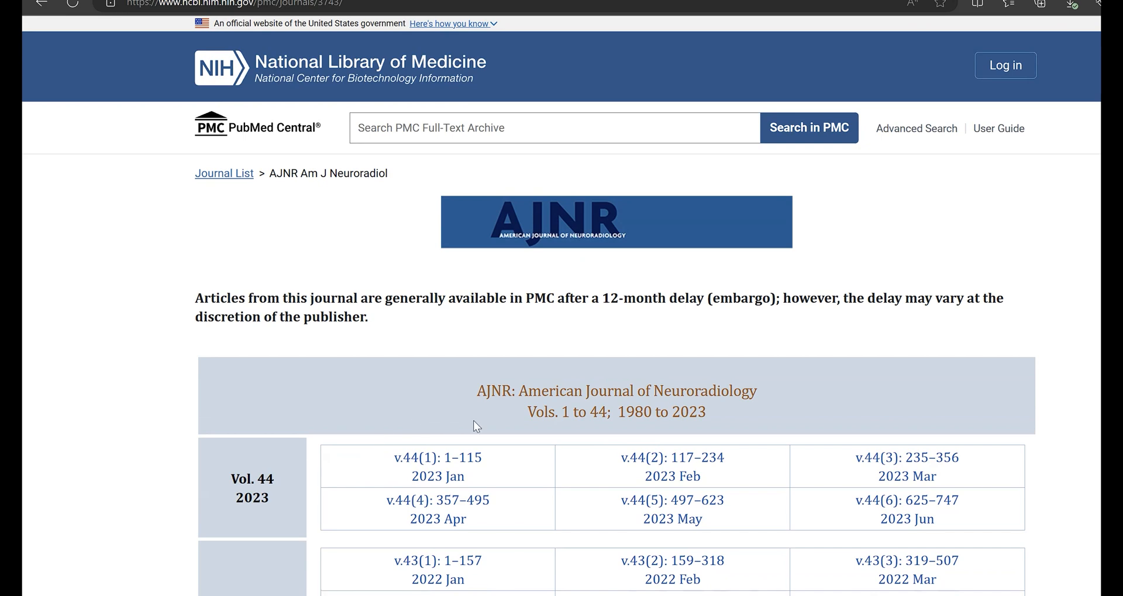
scroll("down", 3)
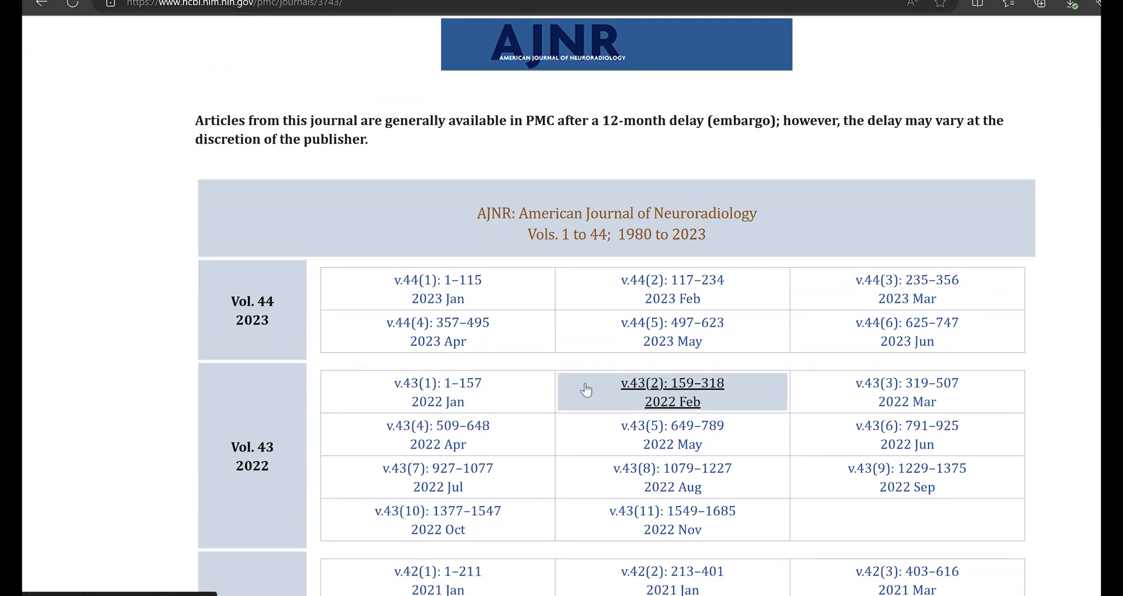
mouse_move(938, 377)
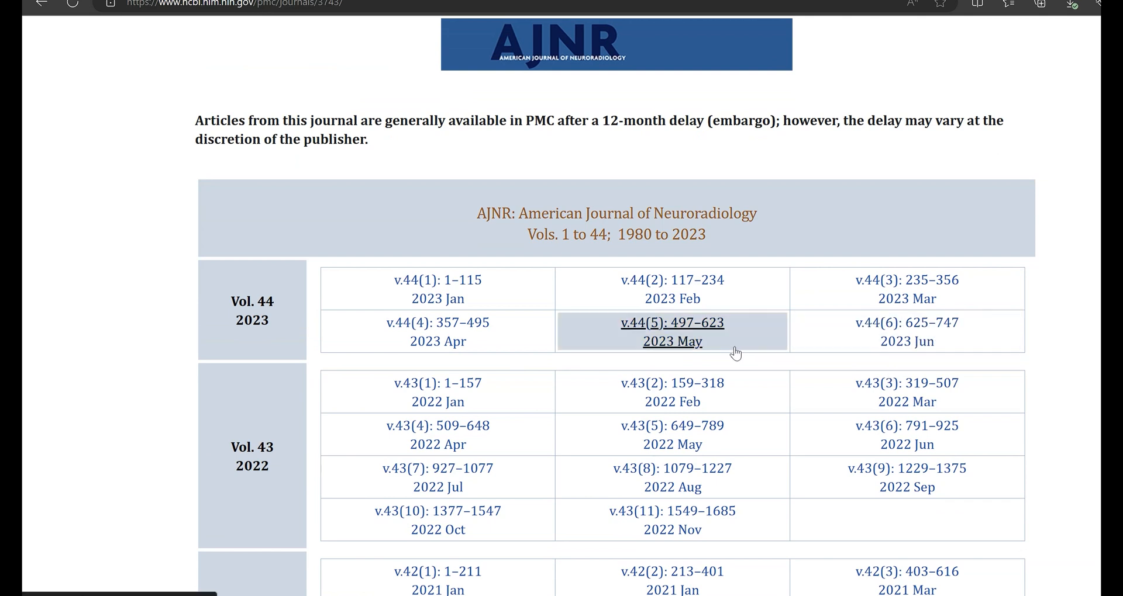
mouse_move(725, 361)
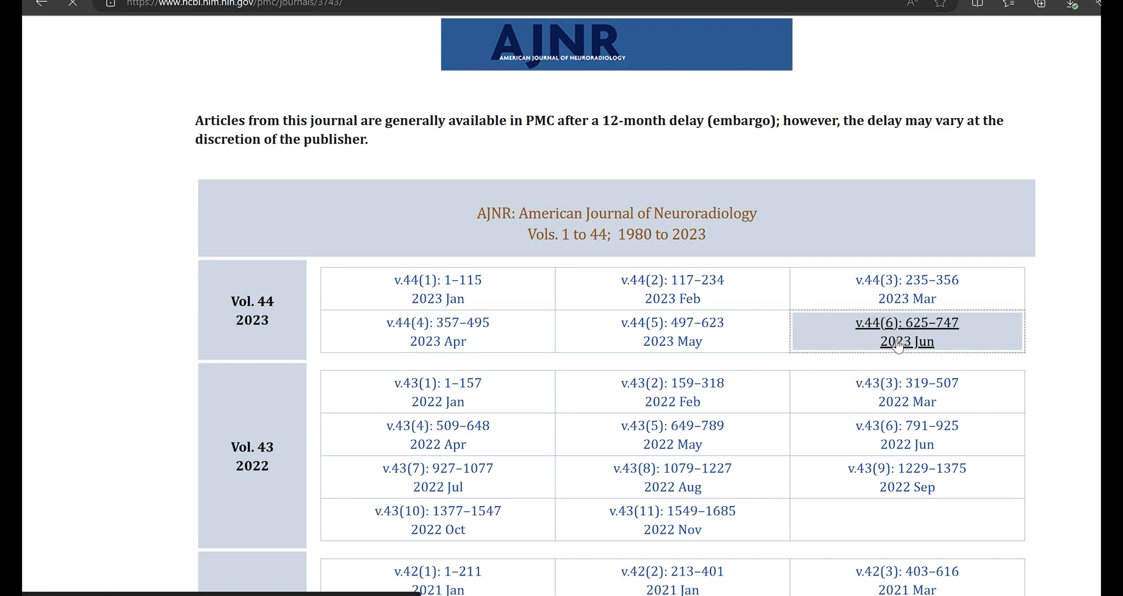
left_click(906, 323)
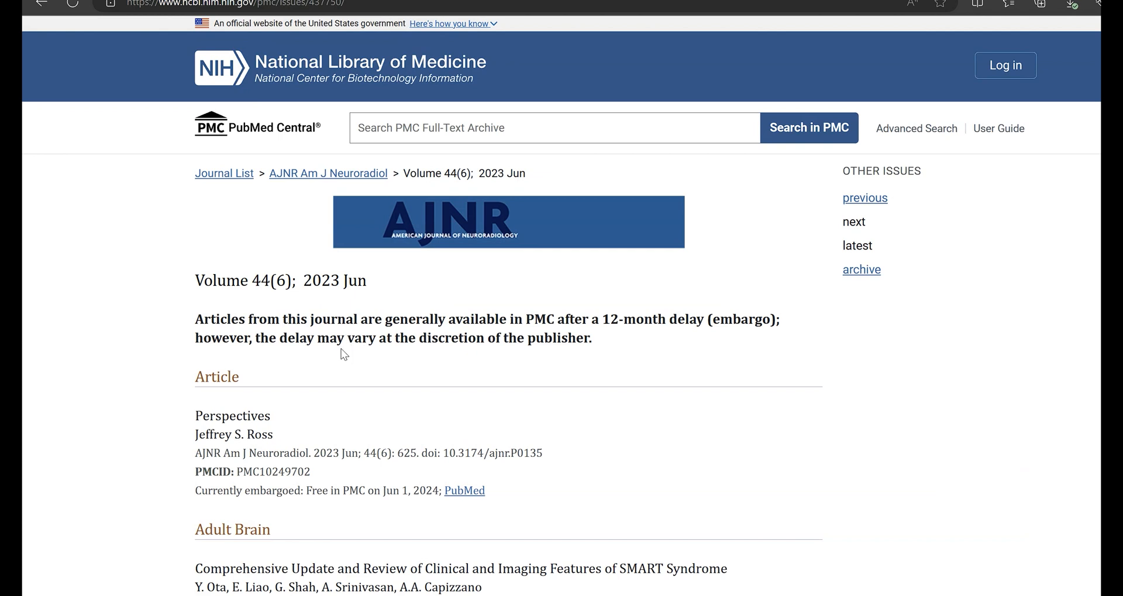
mouse_move(540, 395)
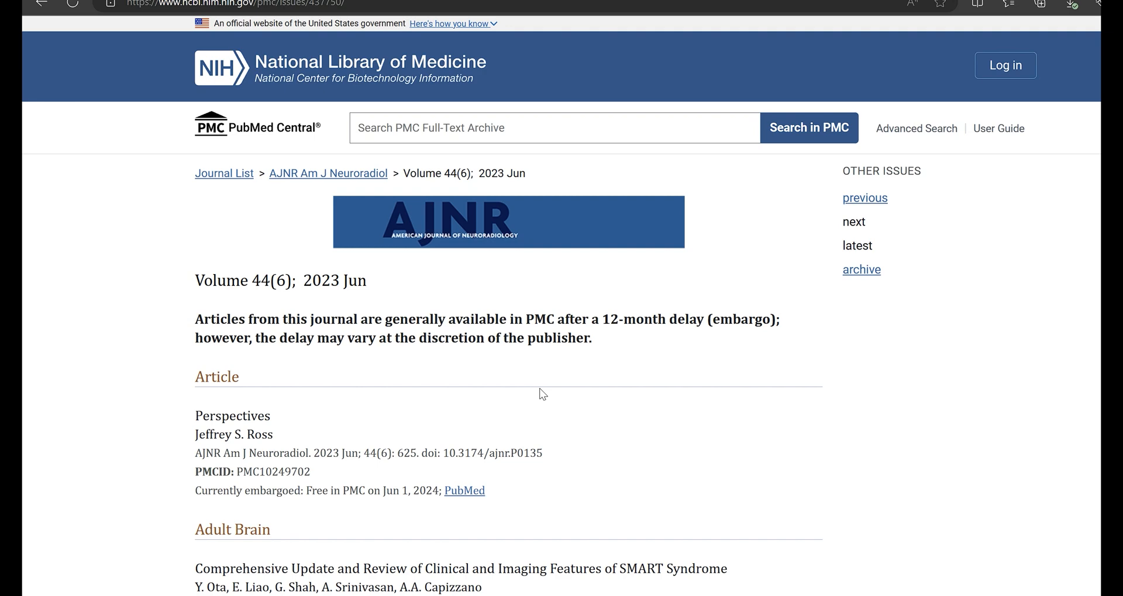
Go from the PMC issue page to the AJNR website home page with July 2023 previews.
scroll("down", 3)
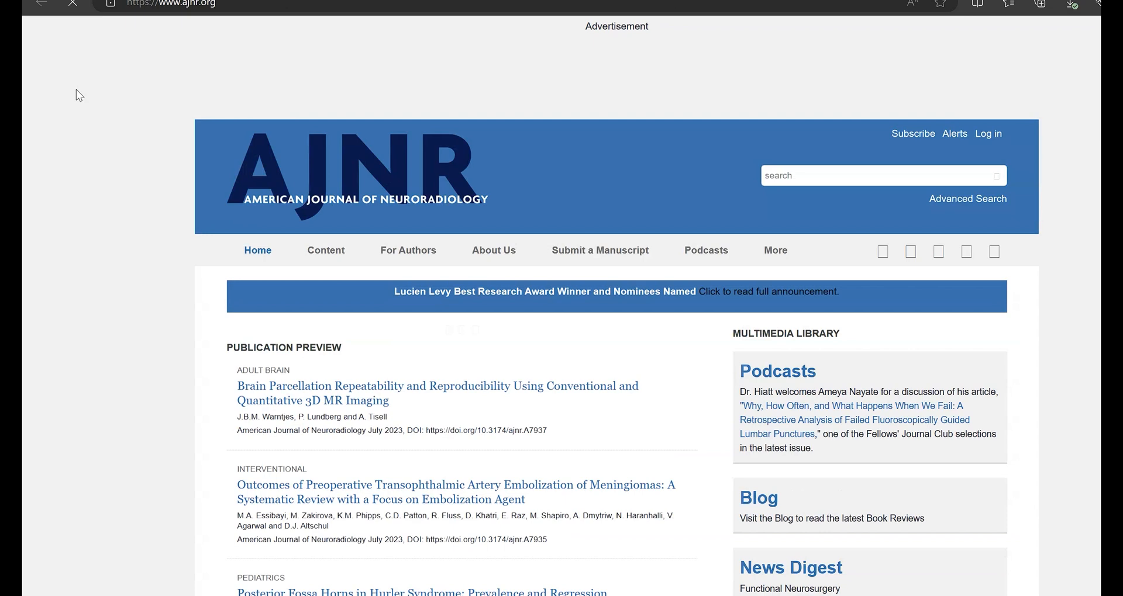
Scroll the AJNR home page to the Editor's Choice feature on brain iron in Niemann-Pick Type C.
scroll("down", 3)
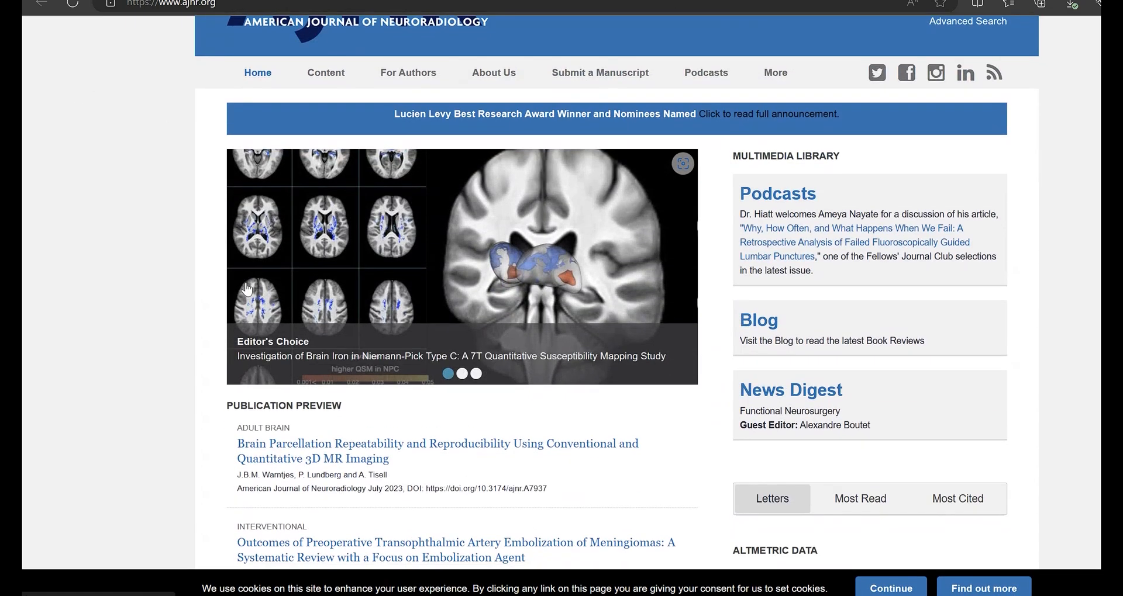
mouse_move(79, 70)
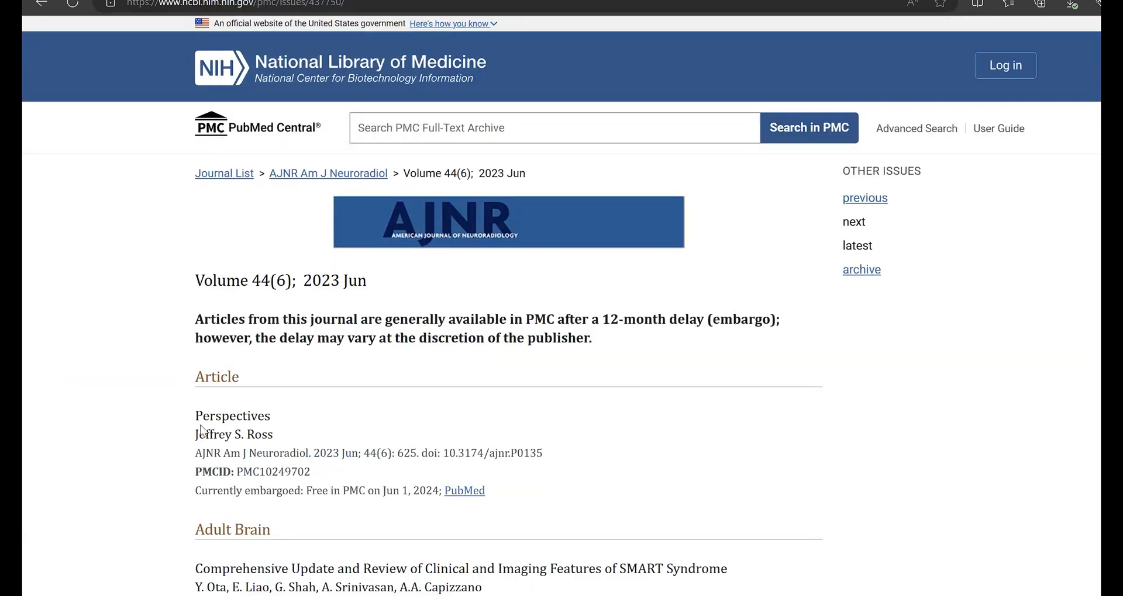
Review the June 2023 AJNR issue's embargoed article list, then return to the PMC Journal List table.
scroll("down", 3)
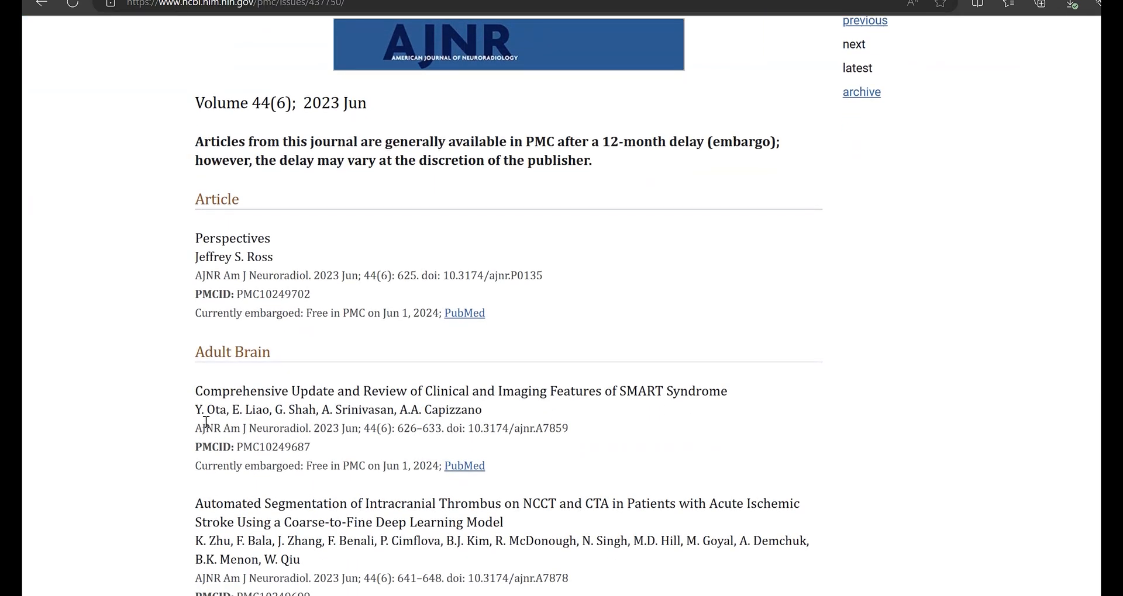
mouse_move(279, 371)
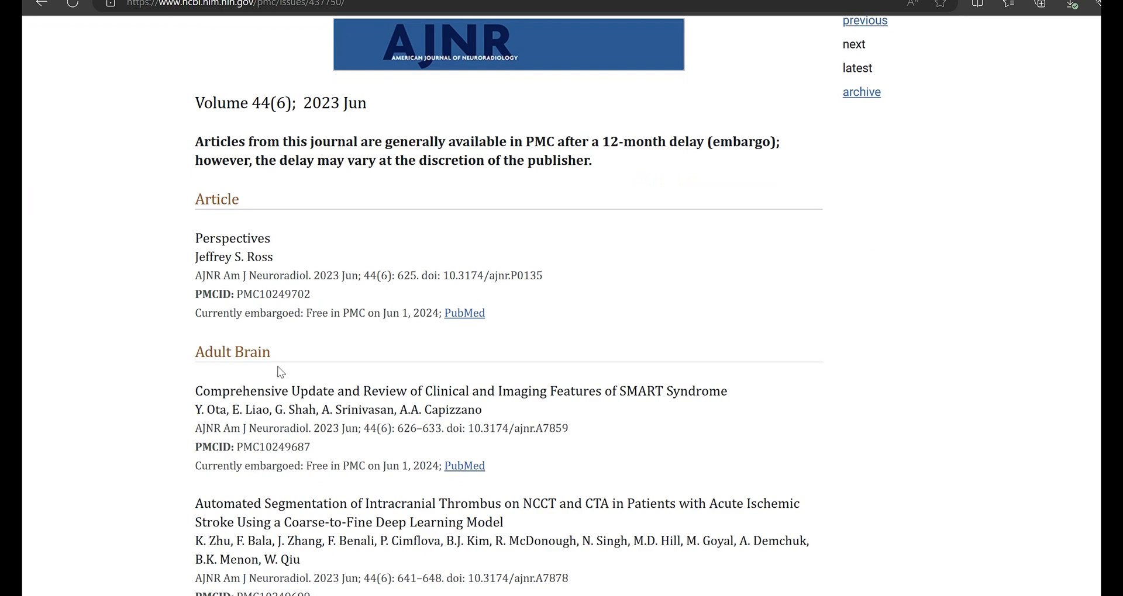
scroll("down", 3)
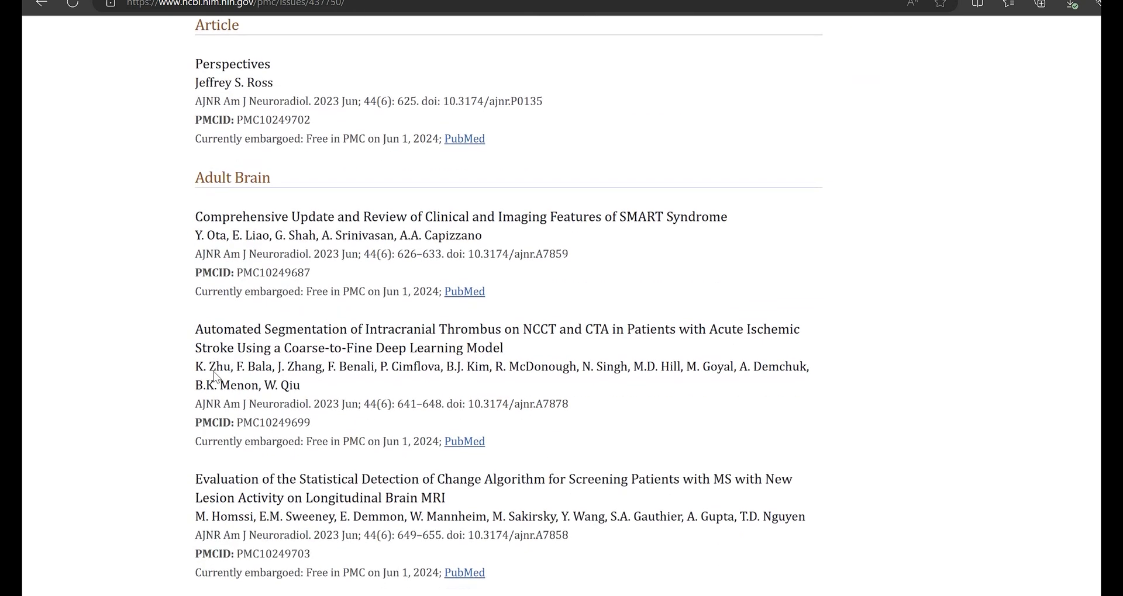
scroll("down", 3)
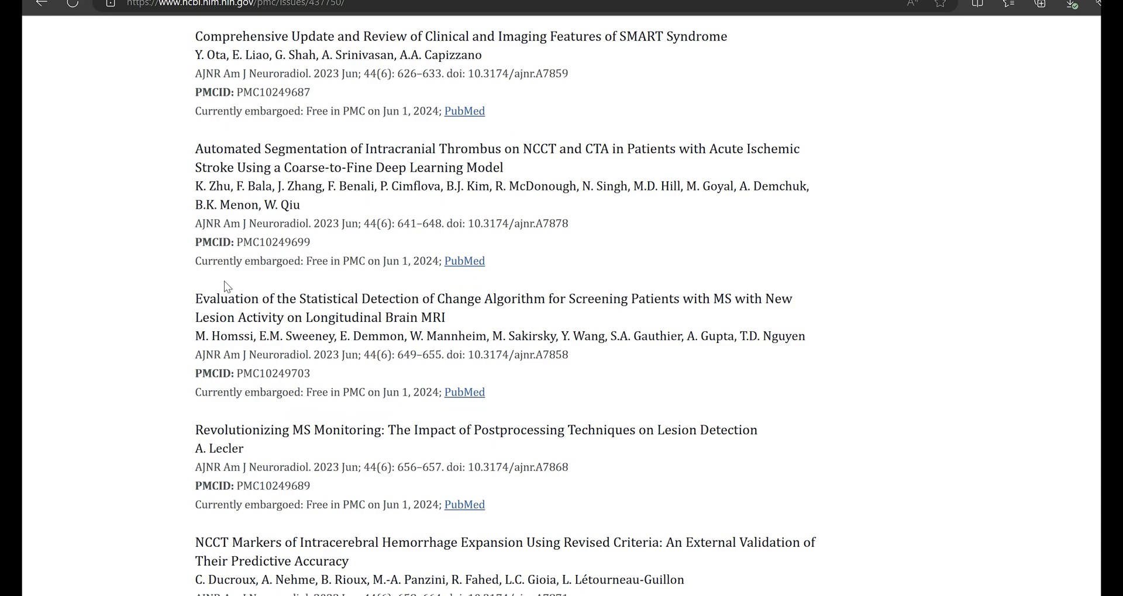
scroll("down", 3)
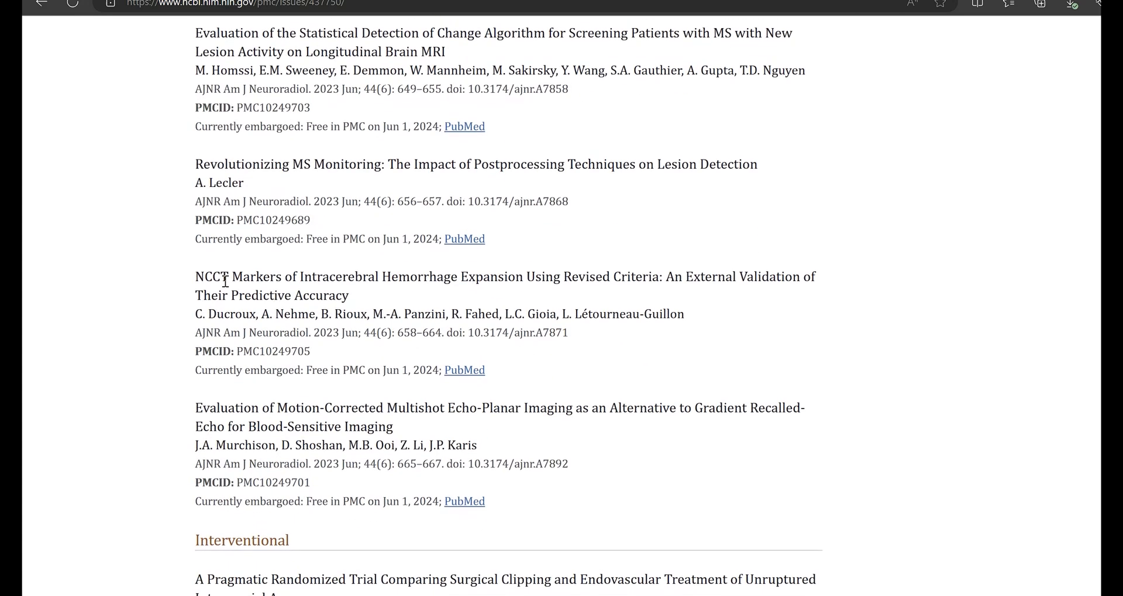
scroll("down", 3)
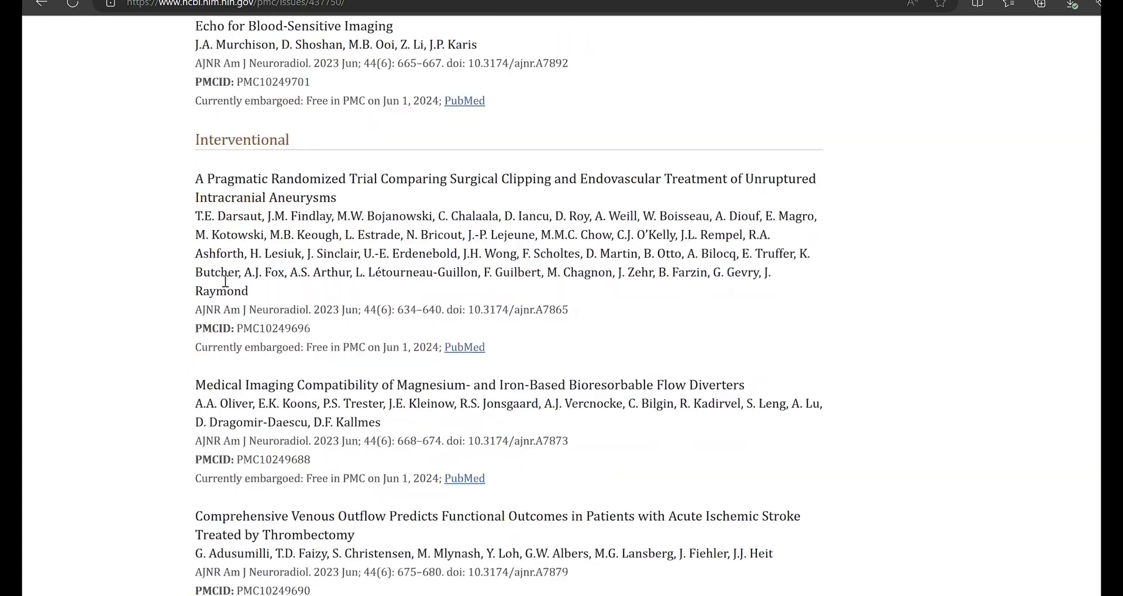
scroll("down", 3)
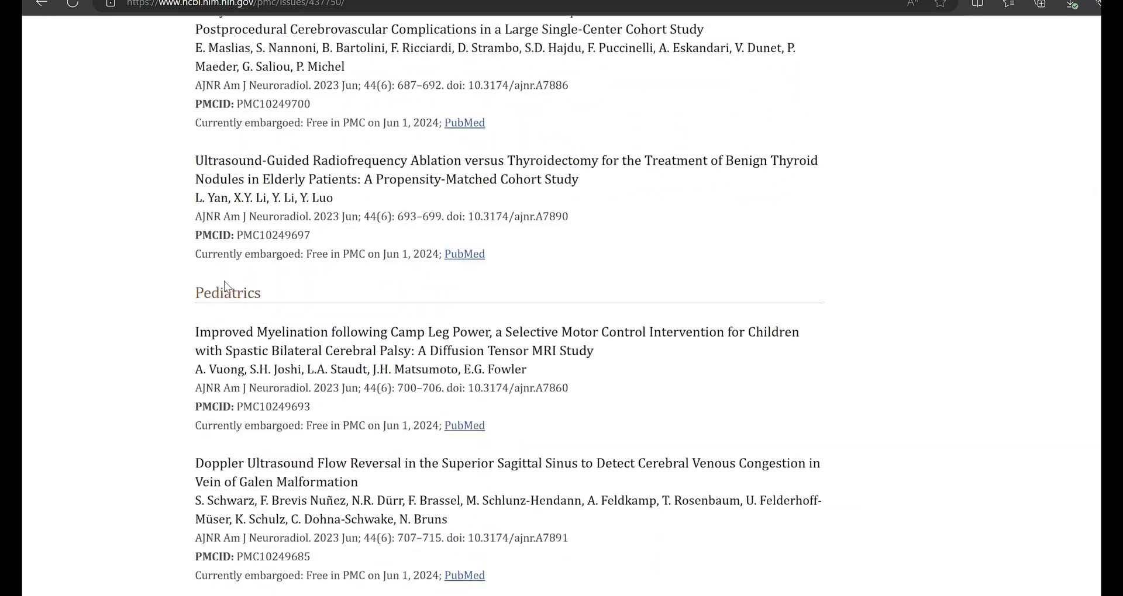
scroll("up", 3)
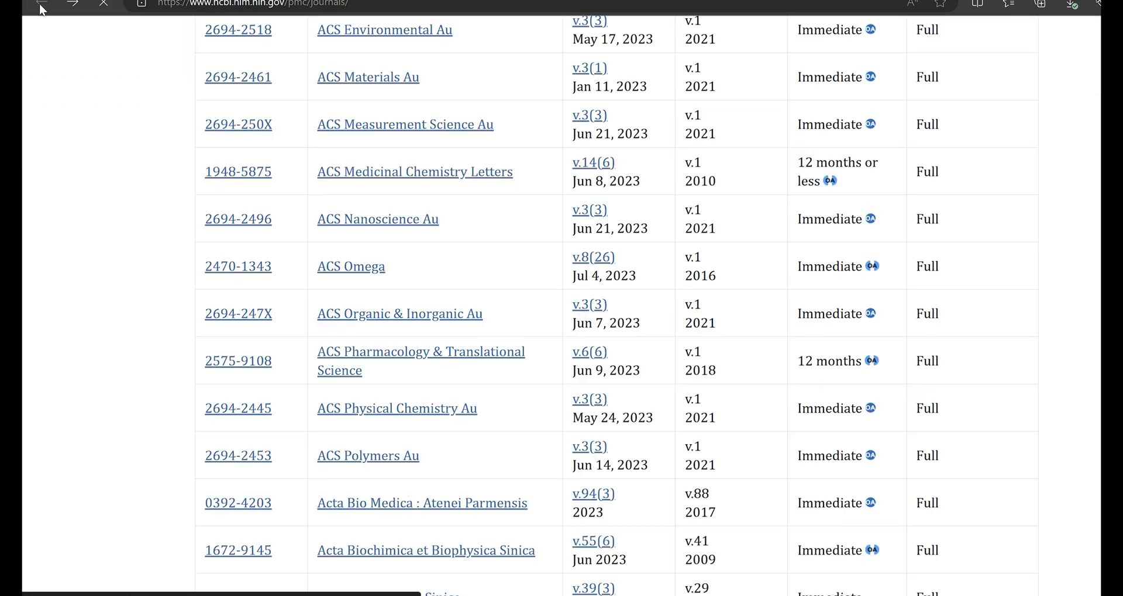
Open Acta Biochimica et Biophysica Sinica's editor-in-chief 65th anniversary article and its journal Actions menu.
scroll("down", 3)
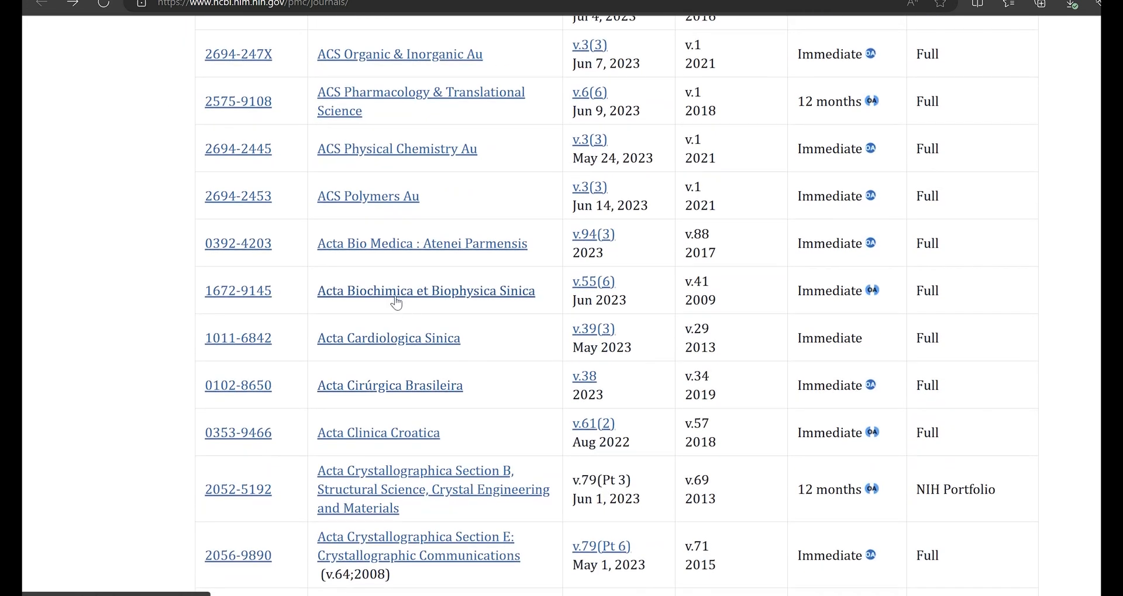
left_click(425, 291)
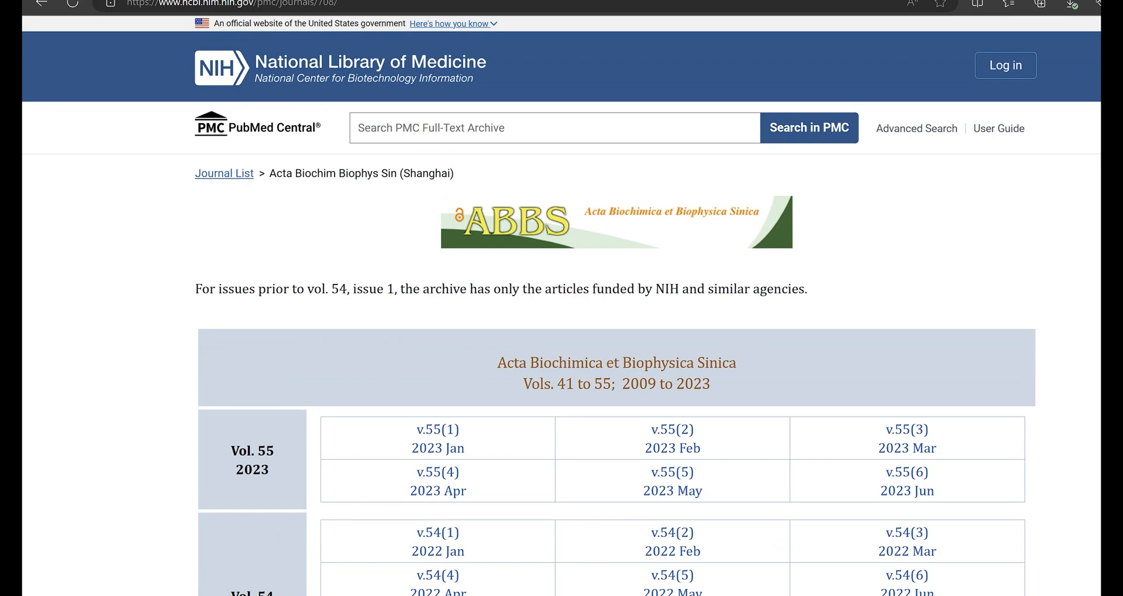
left_click(906, 483)
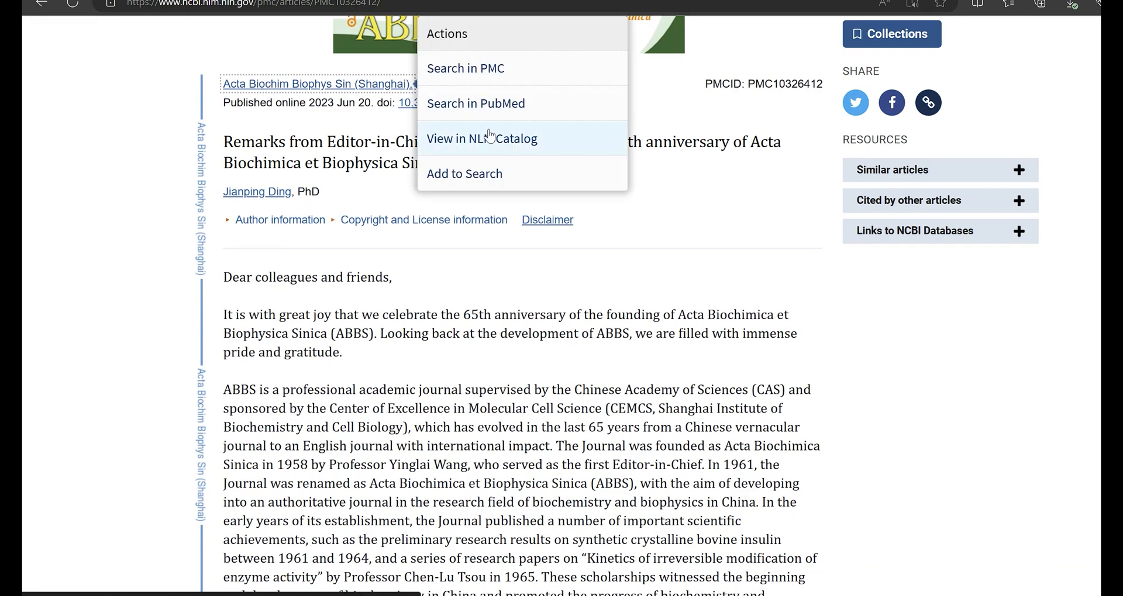
View the NLM Catalog record showing 'Currently indexed for MEDLINE' and the journal's ISSNs.
left_click(481, 139)
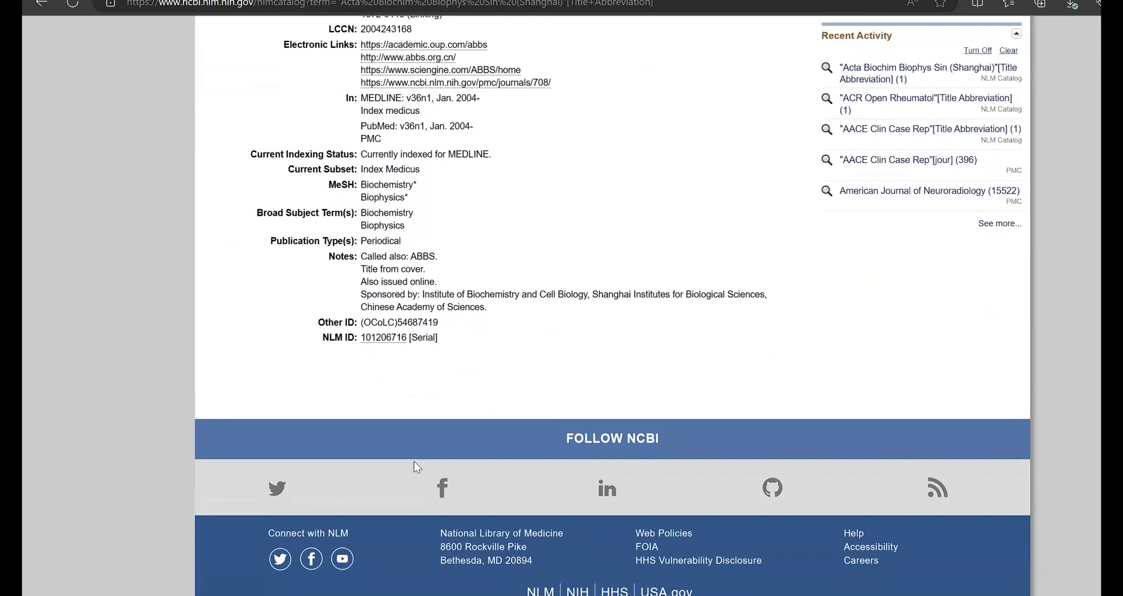
scroll("up", 3)
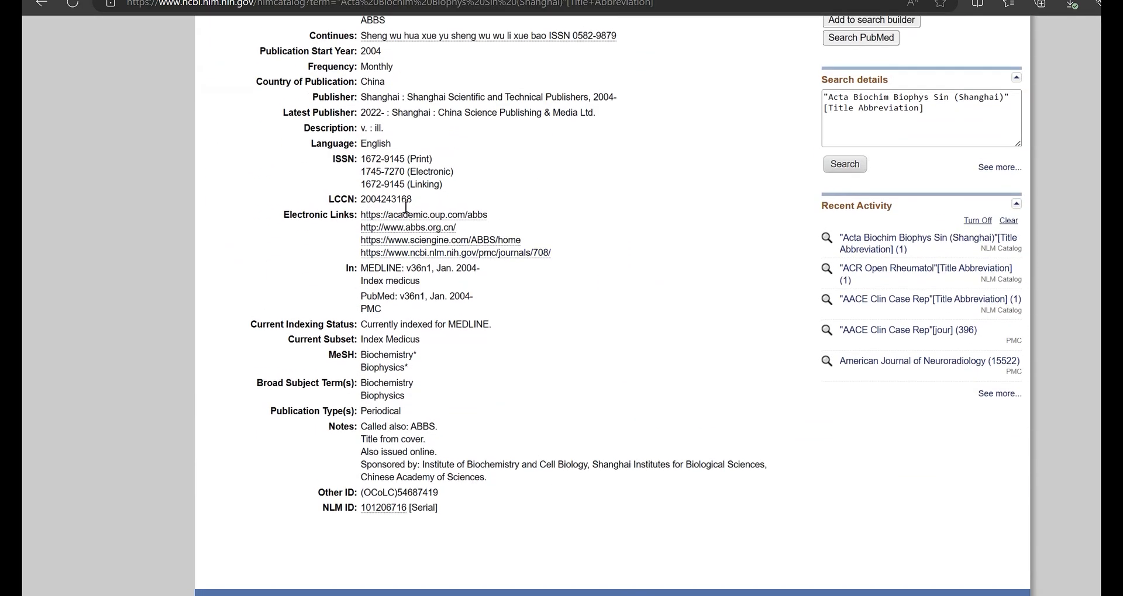
scroll("up", 3)
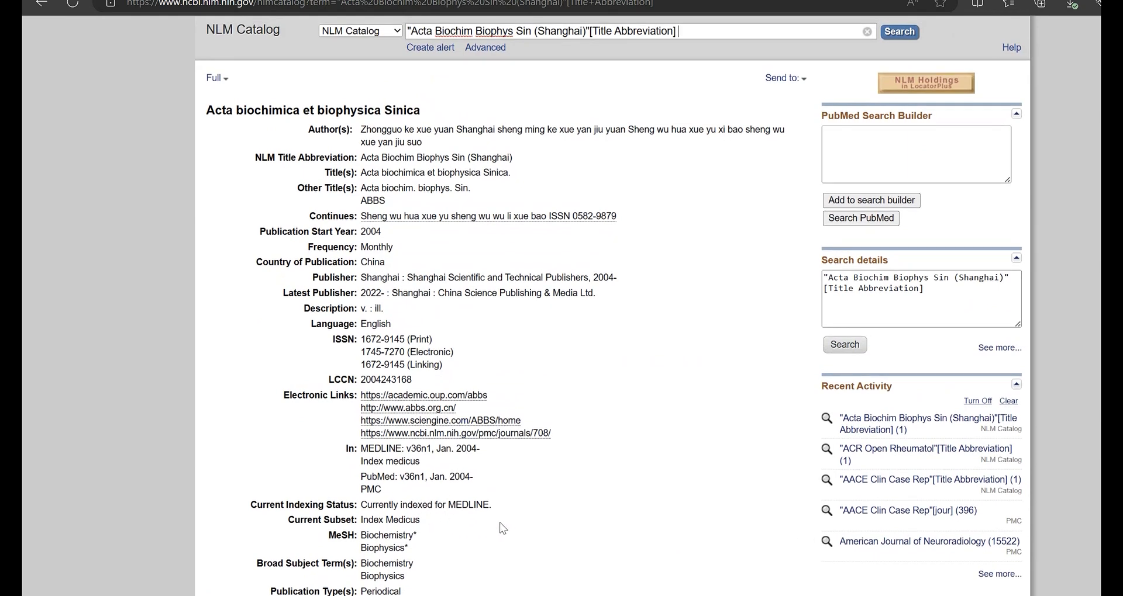
mouse_move(28, 7)
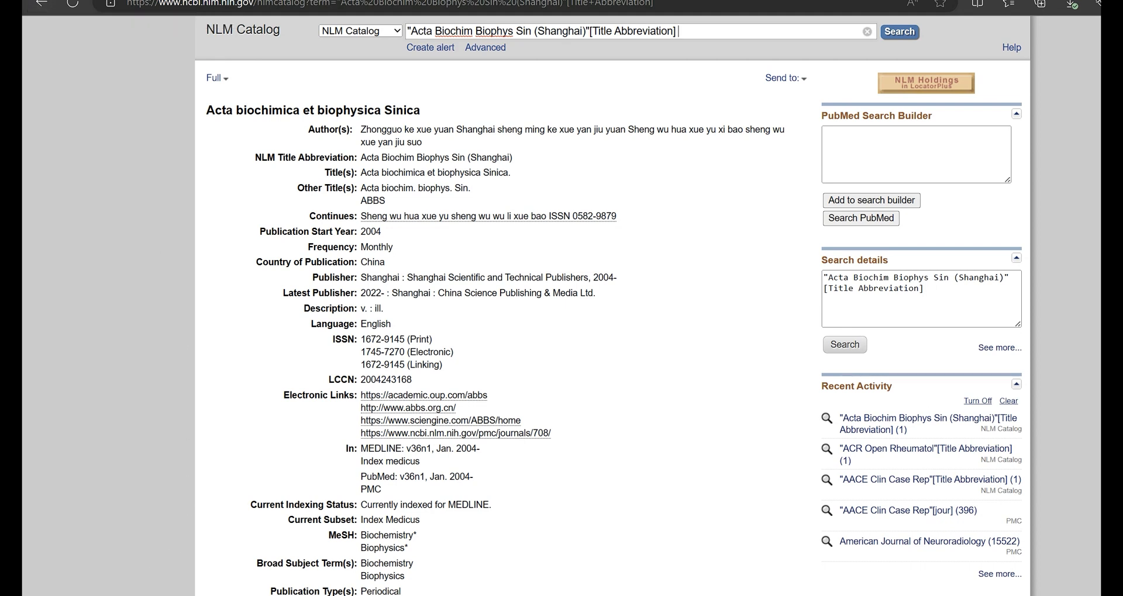
mouse_move(443, 523)
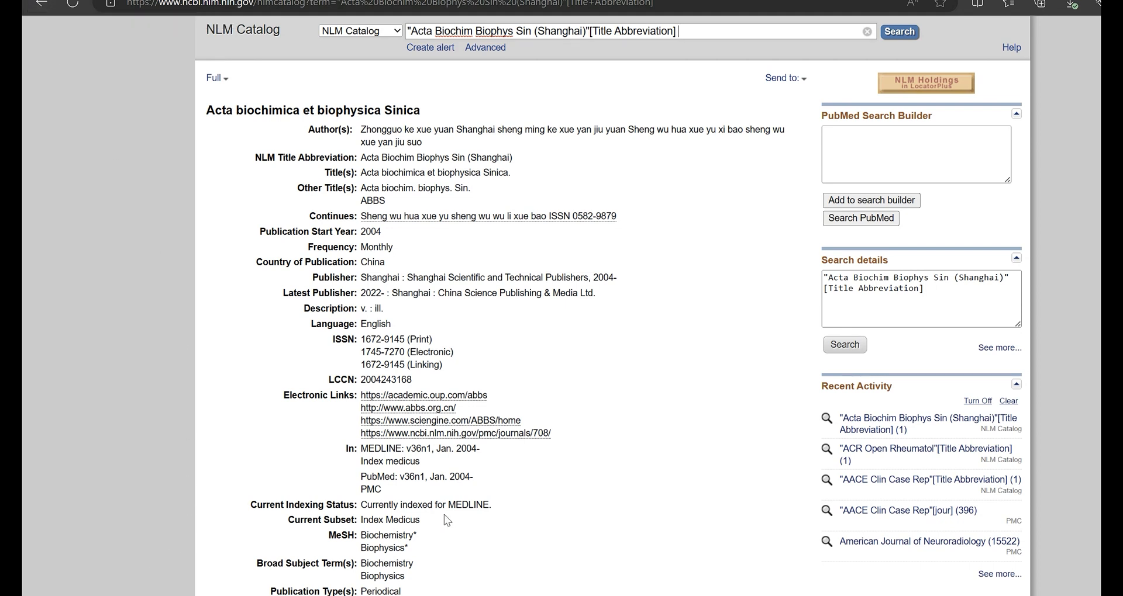